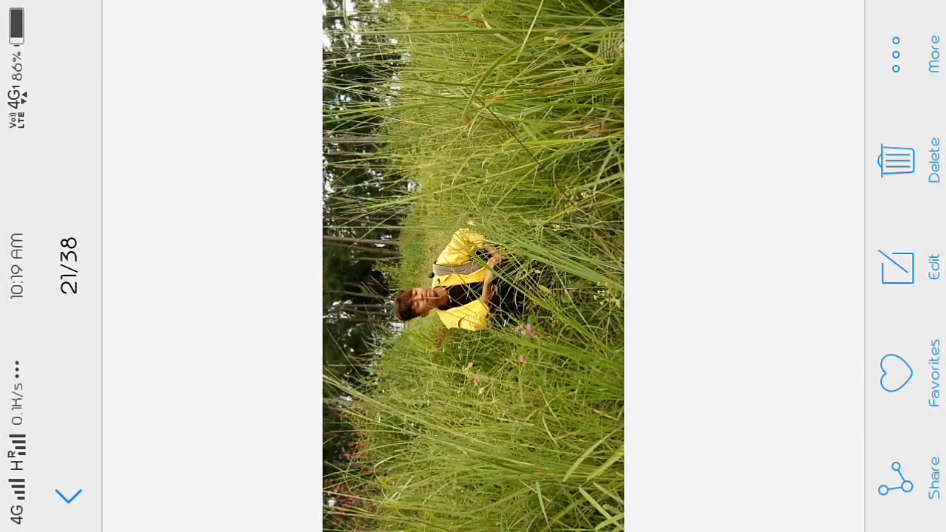
Step: Send the grass-field portrait from Android Gallery to VSCO
left_click(896, 487)
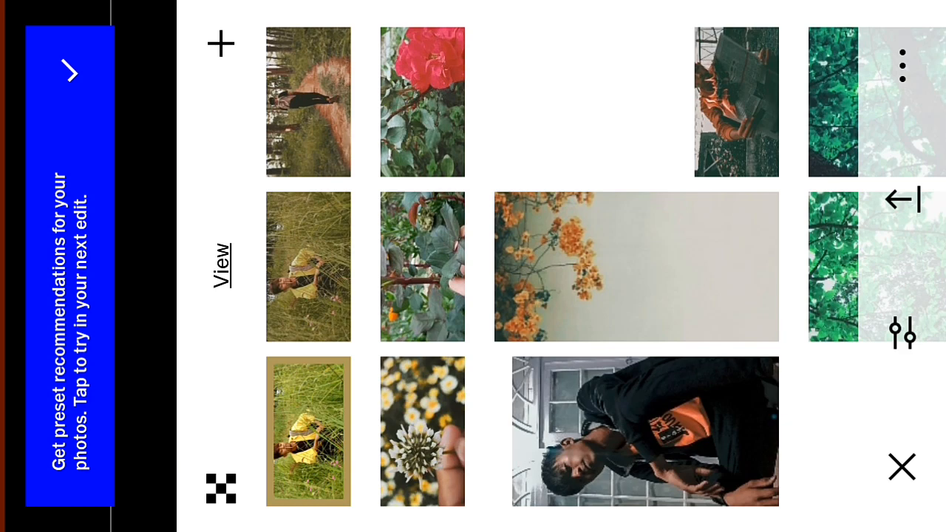
Step: Apply the M3 preset at +1.5, with exposure -0.2 and contrast +0.2
left_click(307, 268)
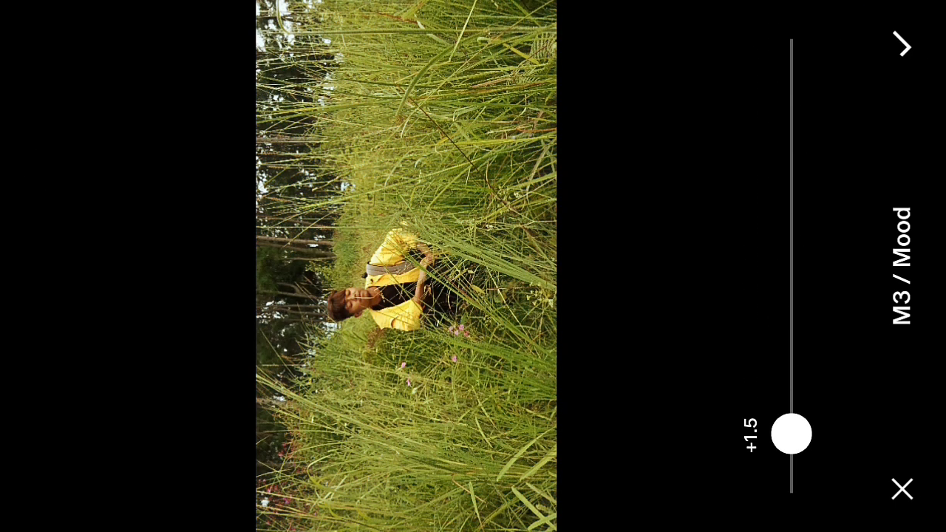
left_click_drag(791, 434, 791, 132)
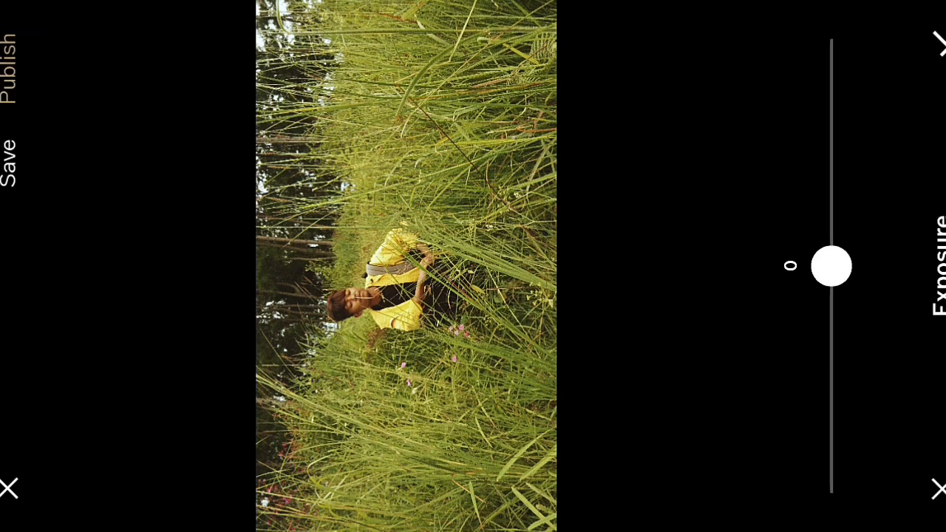
left_click_drag(831, 266, 791, 176)
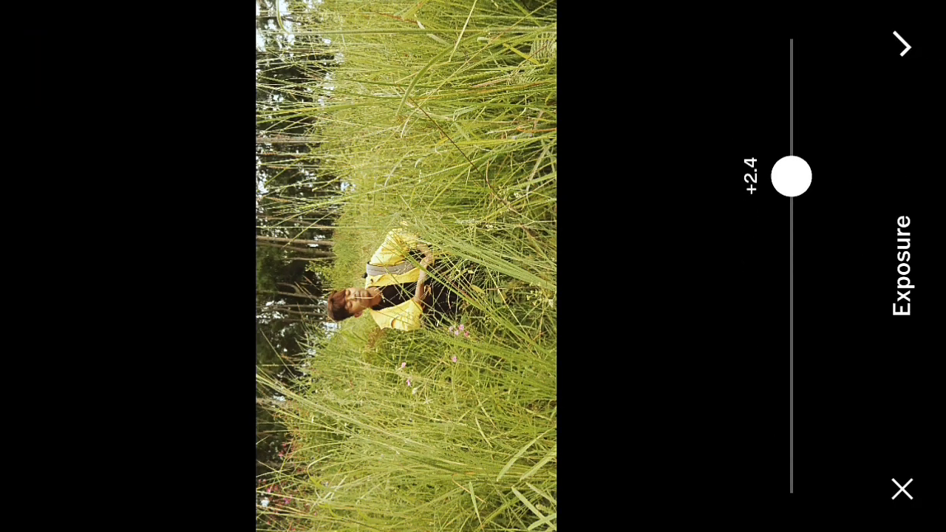
left_click_drag(791, 176, 791, 275)
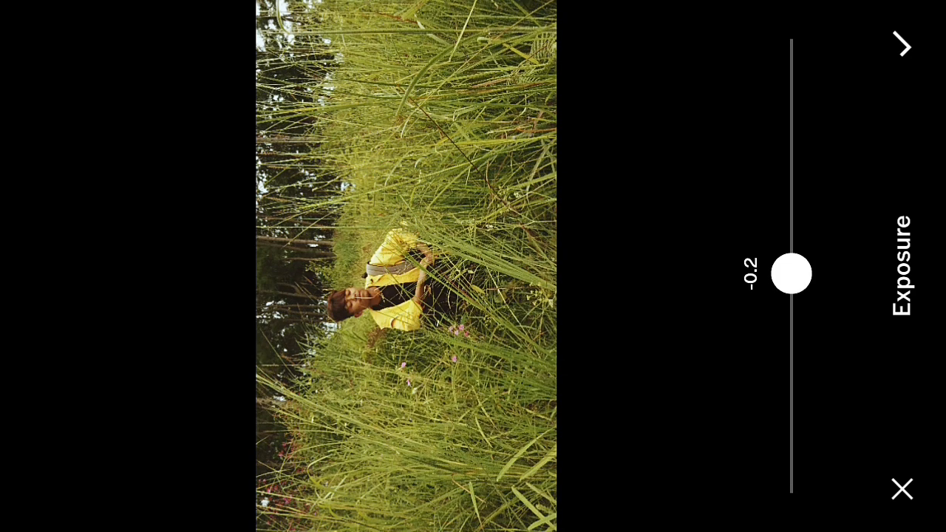
left_click(901, 46)
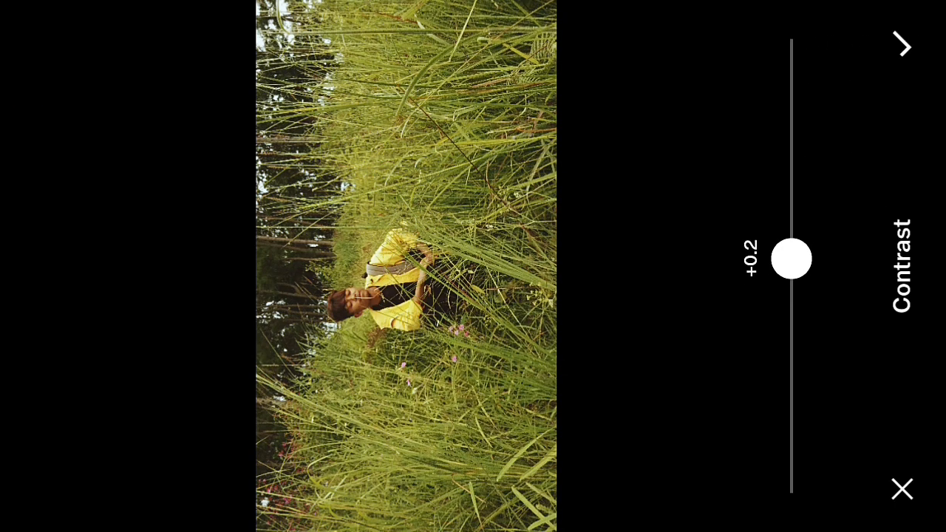
left_click_drag(791, 259, 791, 322)
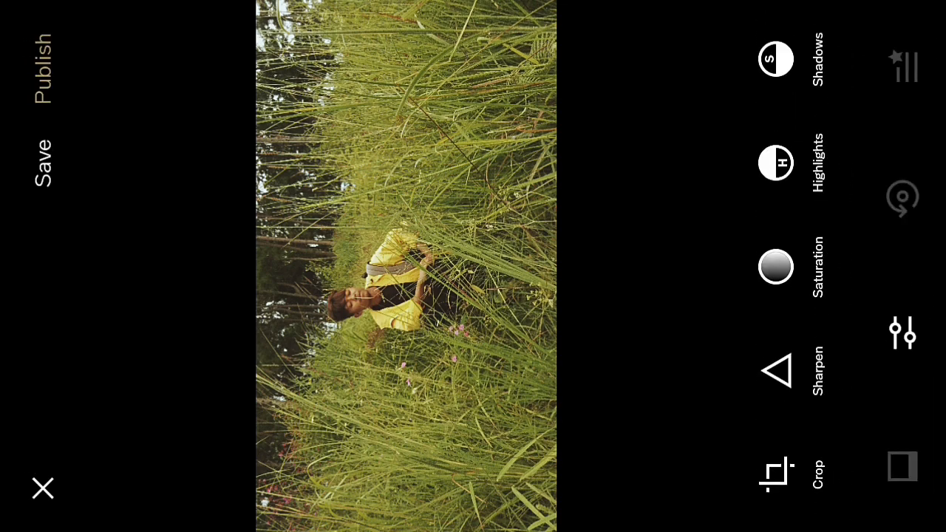
Step: Set Highlights to about +4.3 and Tint to about -3.9
left_click(775, 266)
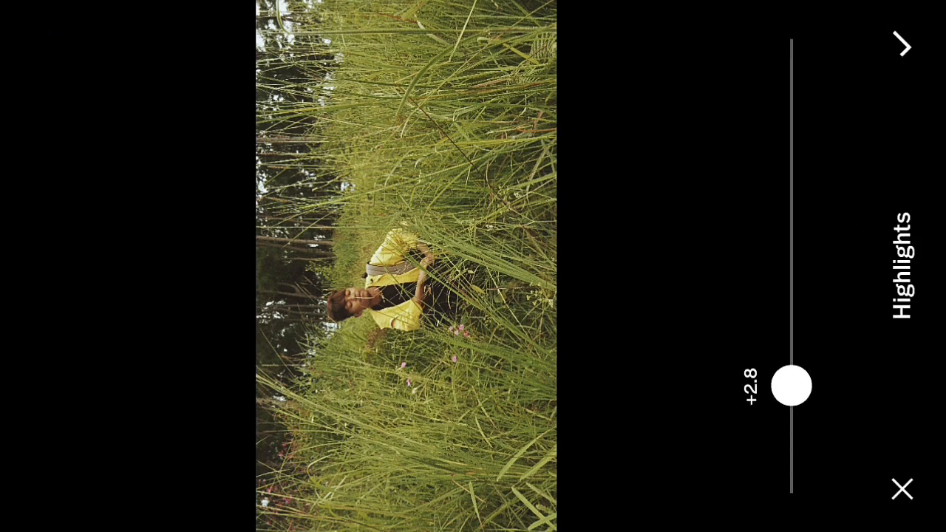
left_click_drag(791, 385, 791, 330)
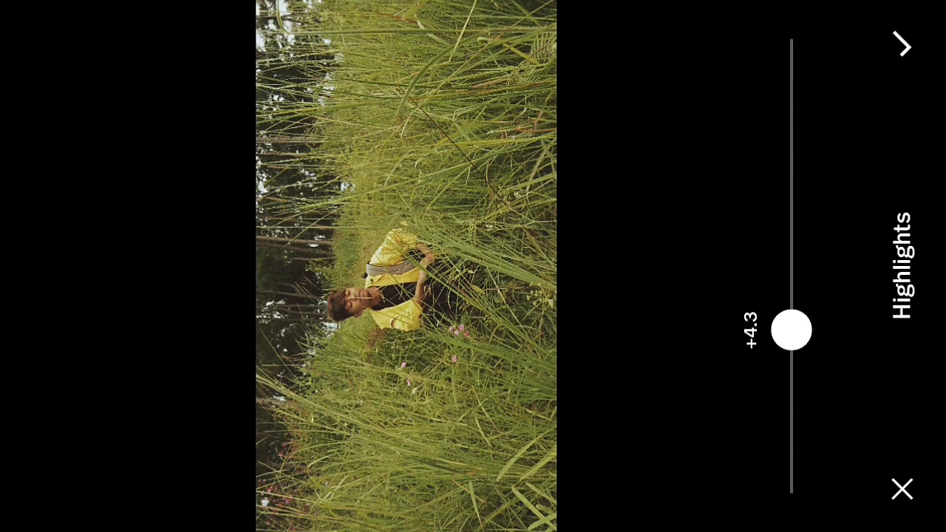
left_click(903, 46)
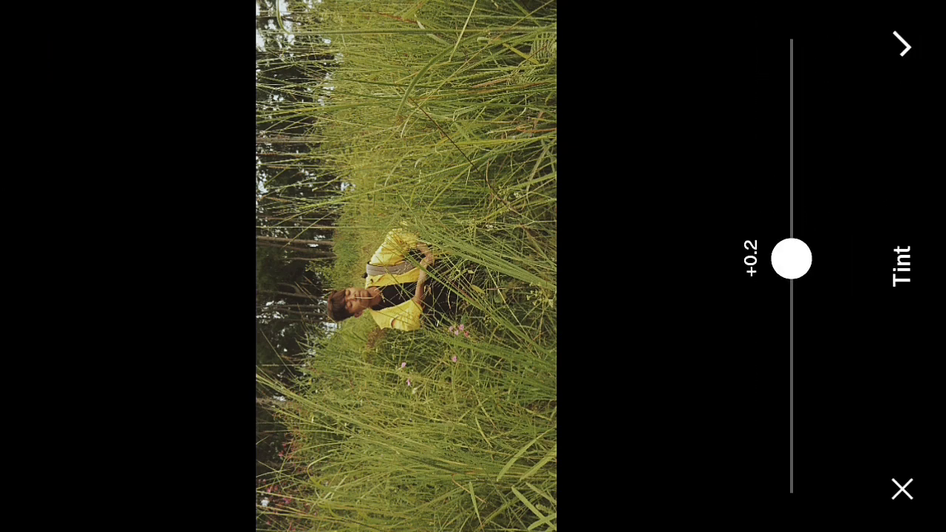
left_click_drag(791, 259, 791, 412)
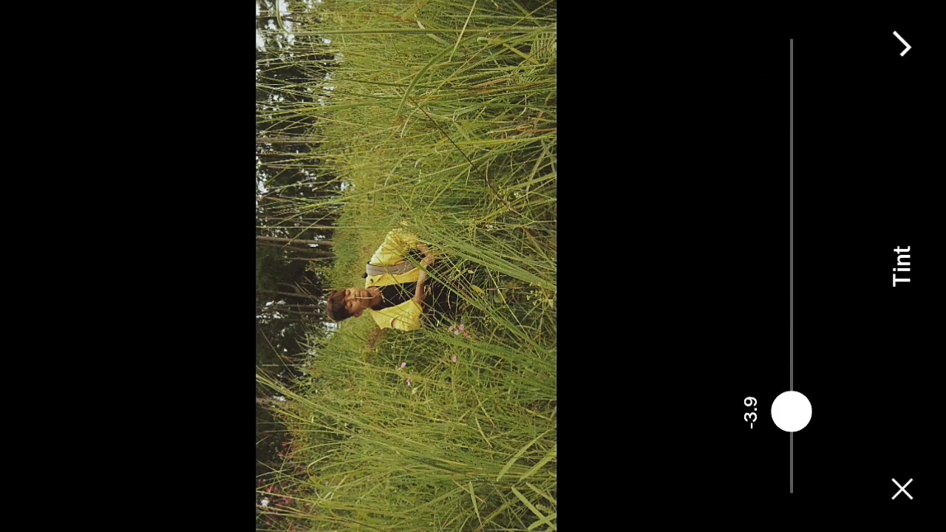
left_click_drag(791, 411, 791, 187)
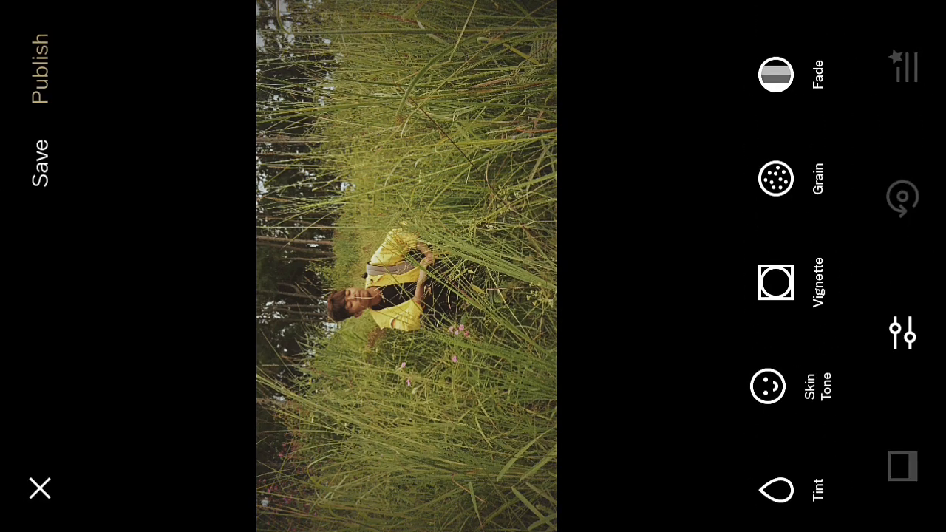
Step: In HSL, set greens to hue +2.3, saturation -4.4, luminance -4.2
left_click(776, 73)
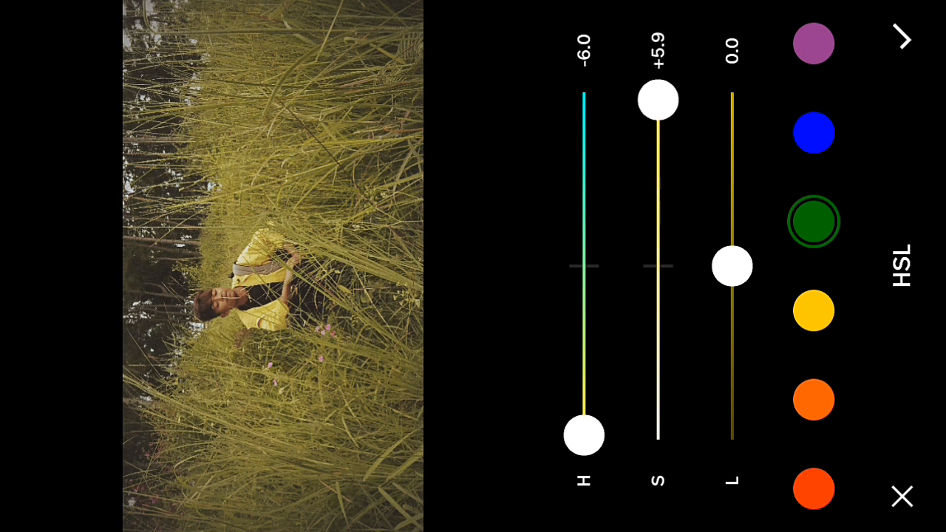
left_click_drag(657, 100, 657, 294)
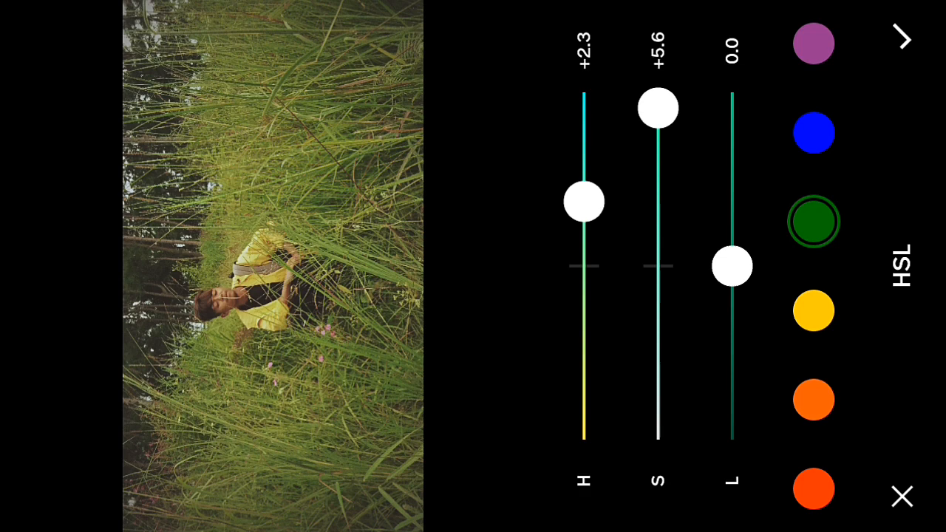
left_click_drag(658, 108, 658, 390)
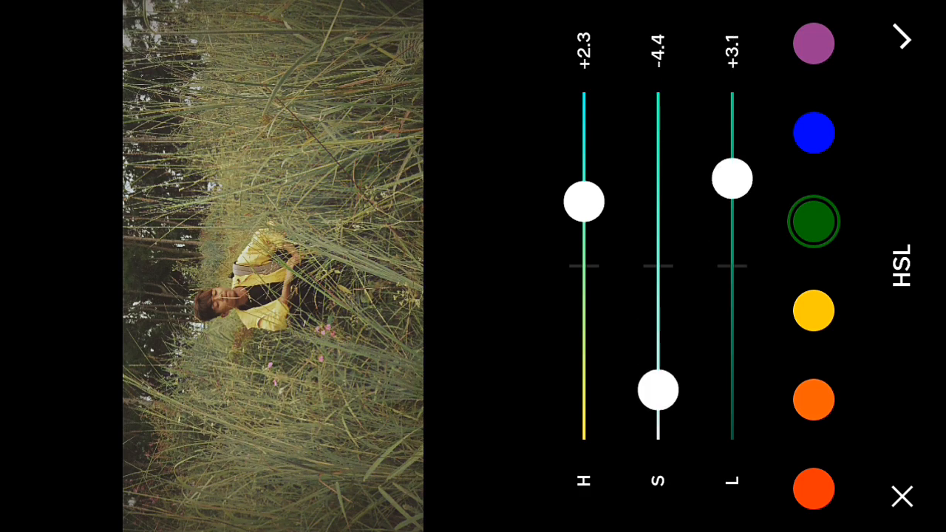
left_click_drag(731, 179, 731, 385)
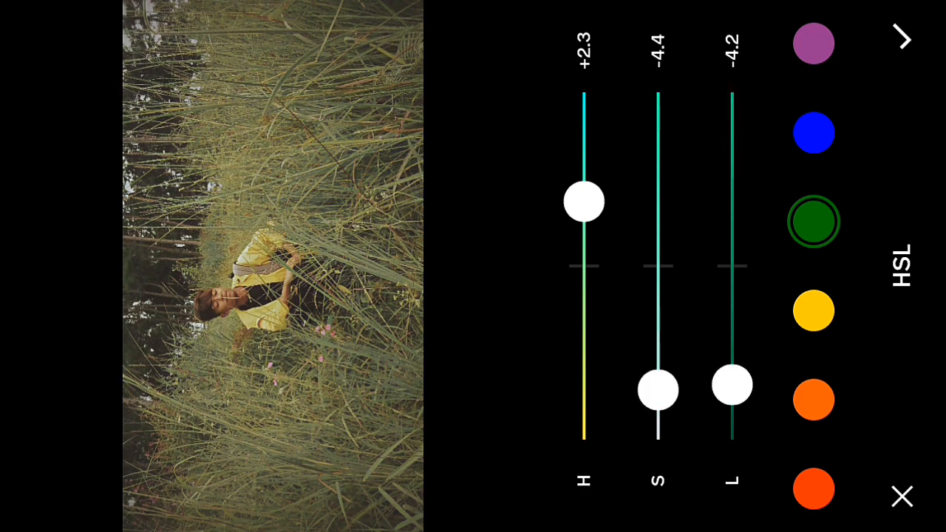
left_click(814, 309)
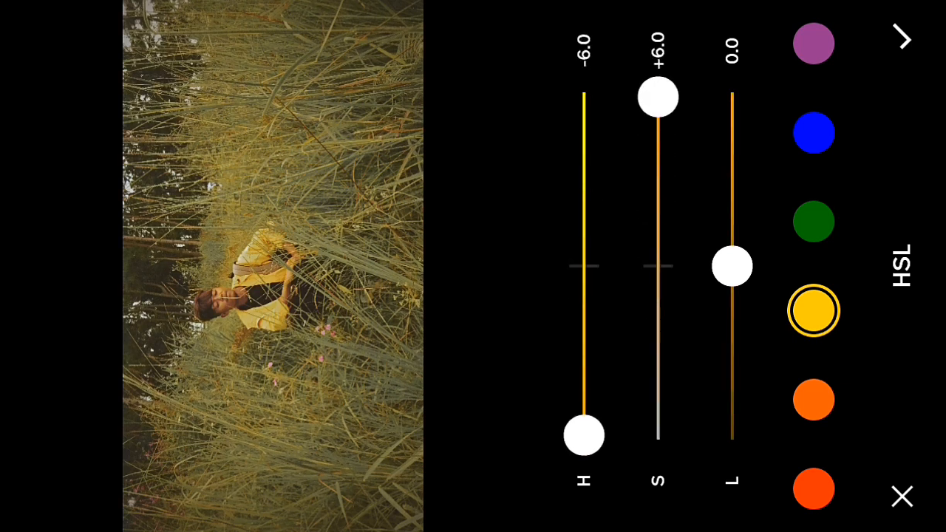
Step: Mute and darken the yellows in HSL, and lighten the oranges
left_click_drag(657, 97, 657, 296)
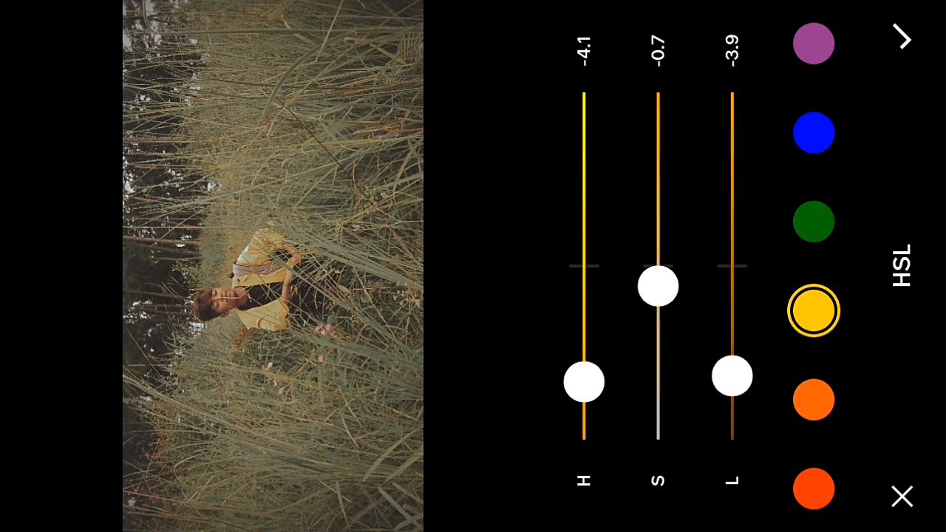
left_click(813, 399)
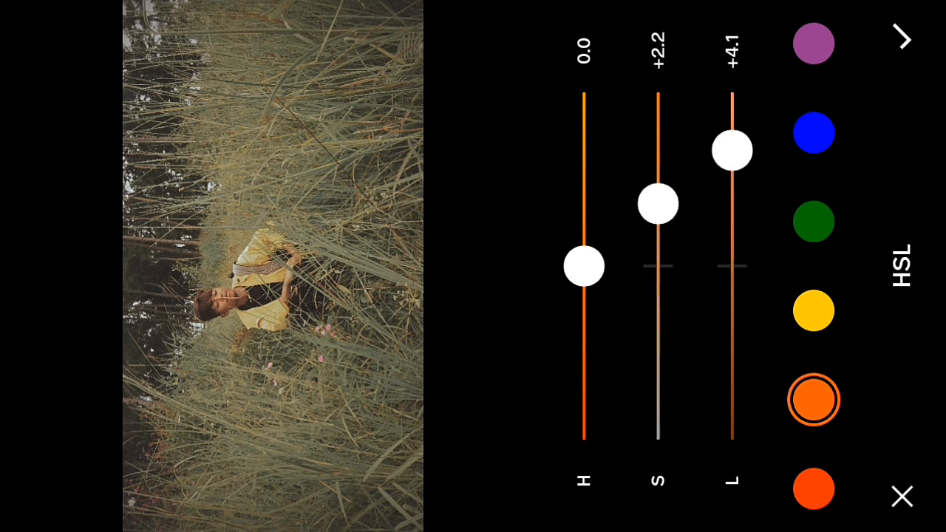
left_click(813, 488)
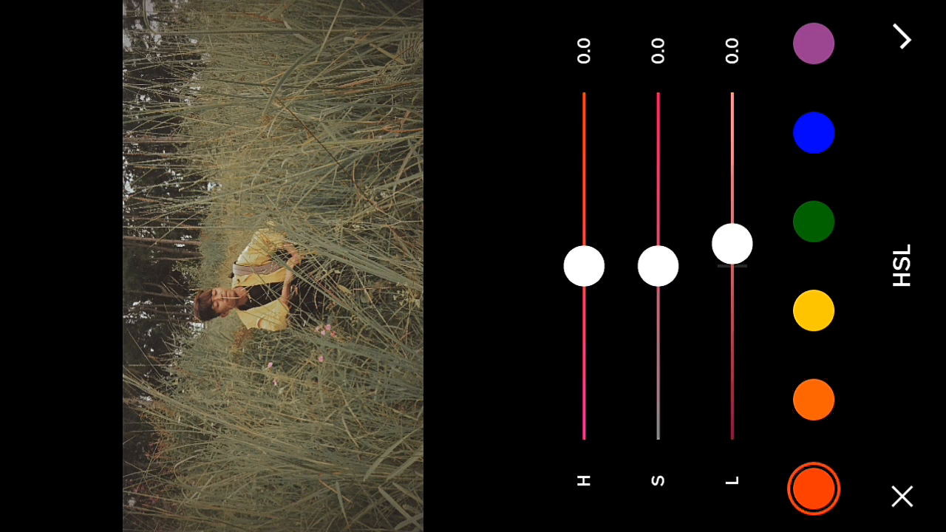
Step: Set reds to luminance -6.0, saturation up, hue -1.9; drain blues, shift purple hue +5.4
left_click_drag(732, 244, 732, 435)
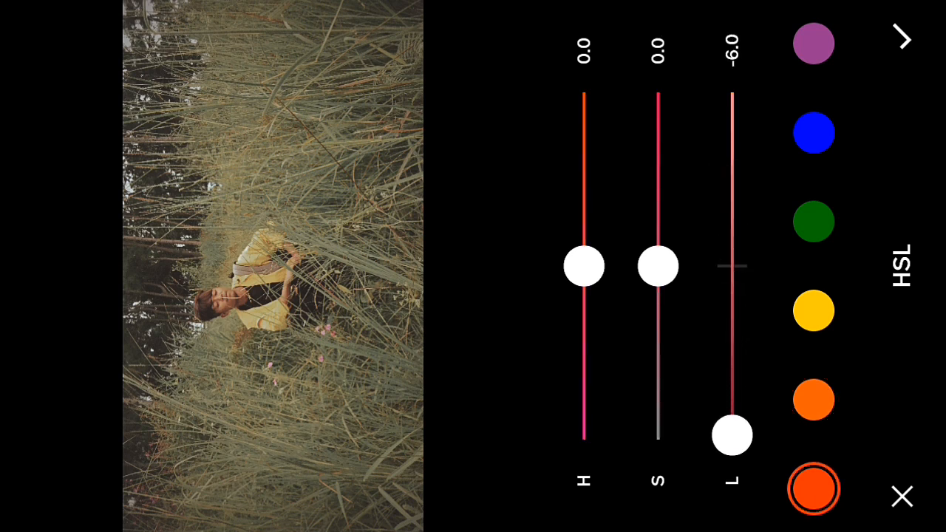
left_click_drag(657, 266, 657, 128)
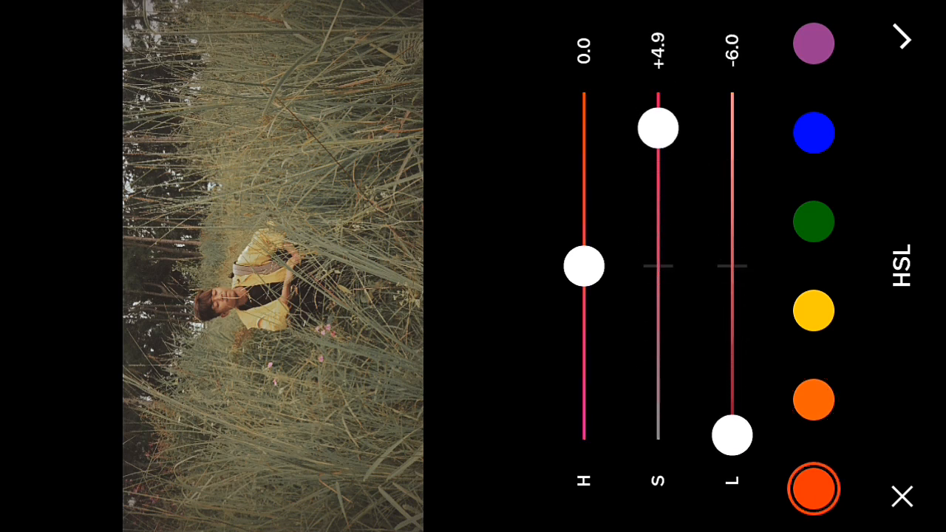
left_click_drag(584, 265, 584, 320)
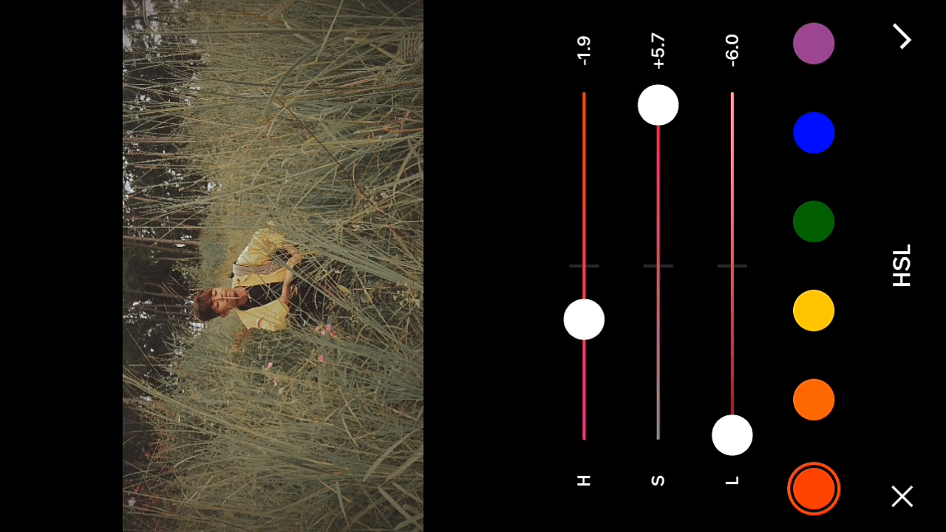
left_click(813, 133)
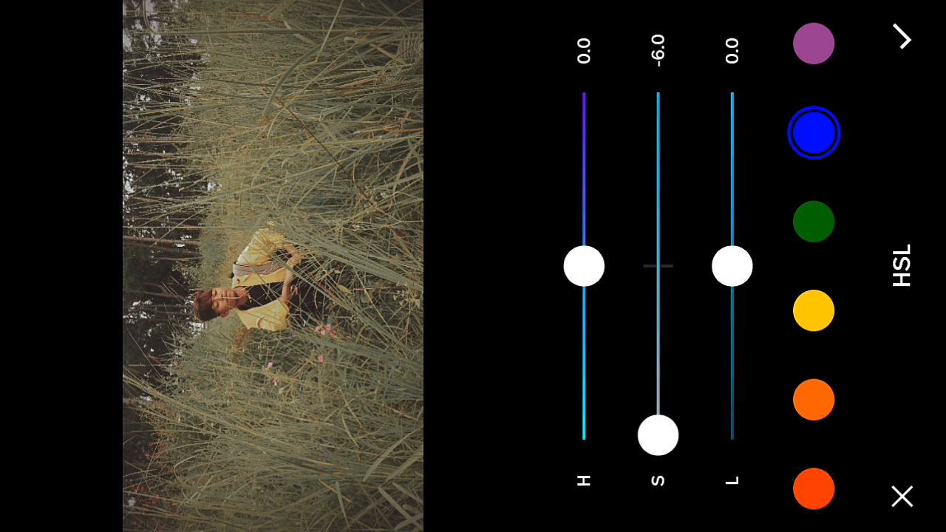
left_click(814, 43)
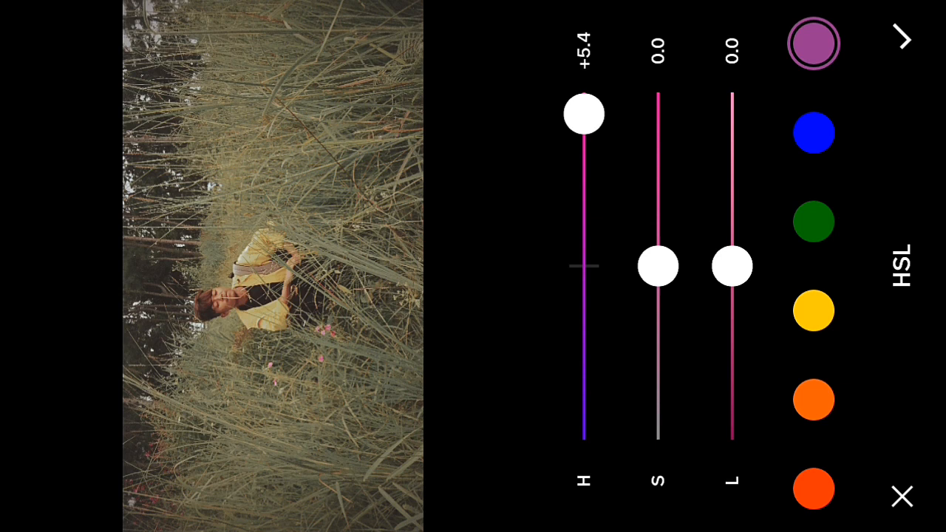